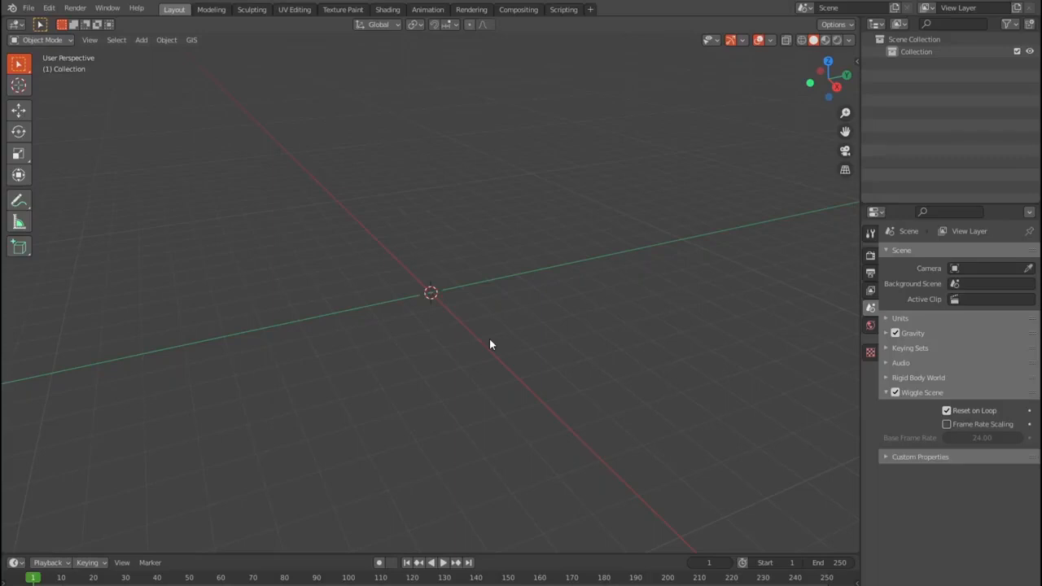
mouse_move(526, 332)
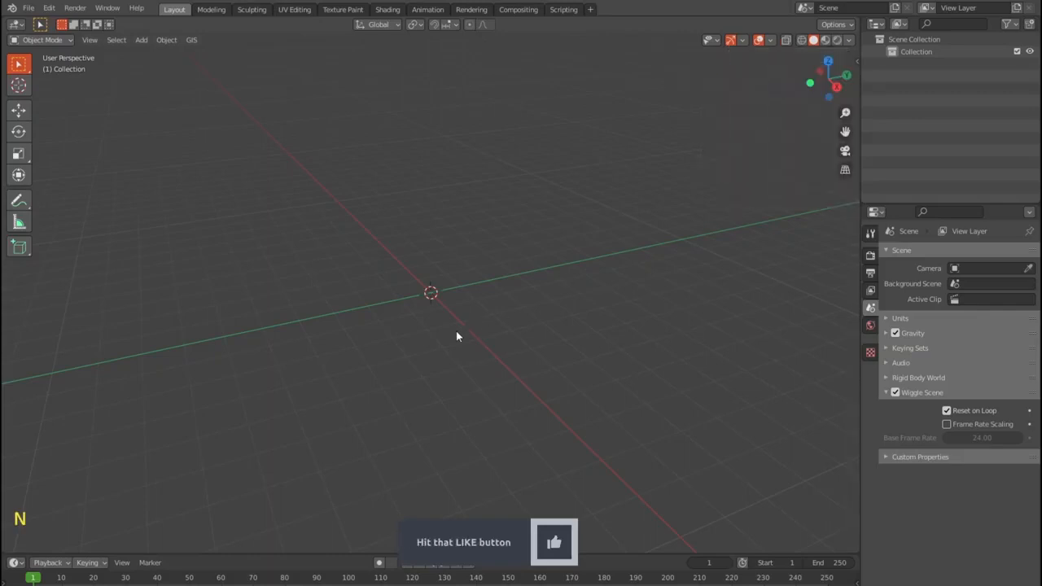
Add a default cube mesh at the centre of the empty scene
key("shift+a")
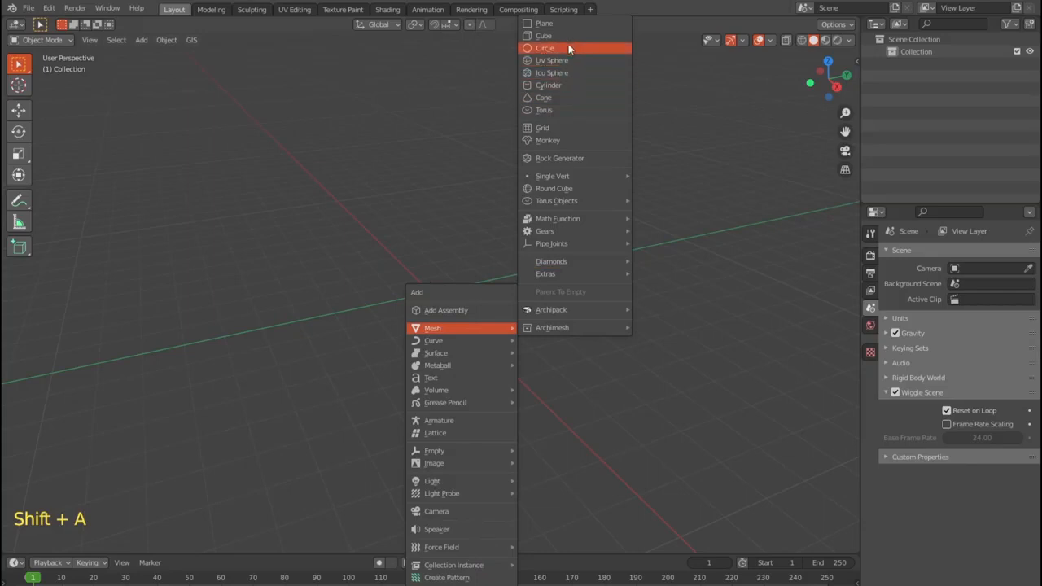
left_click(544, 36)
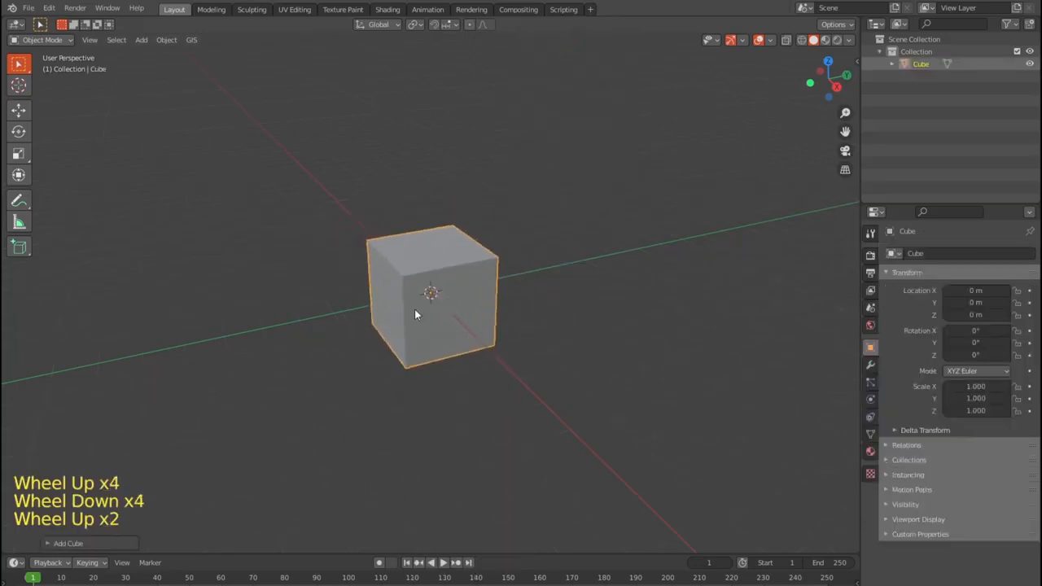
Enter Edit Mode on the cube in edge select mode with nothing selected
left_click(43, 39)
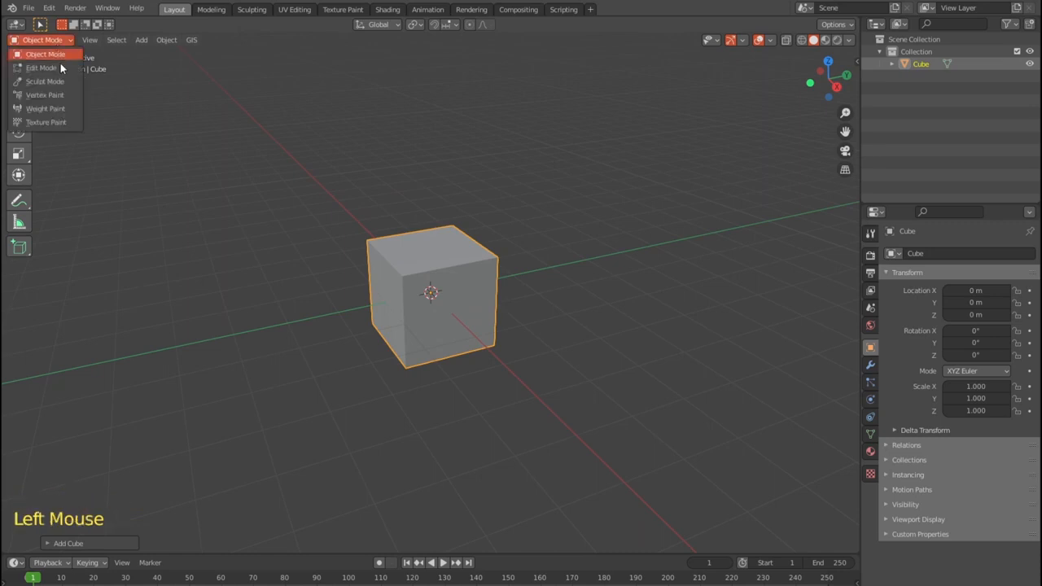
left_click(41, 68)
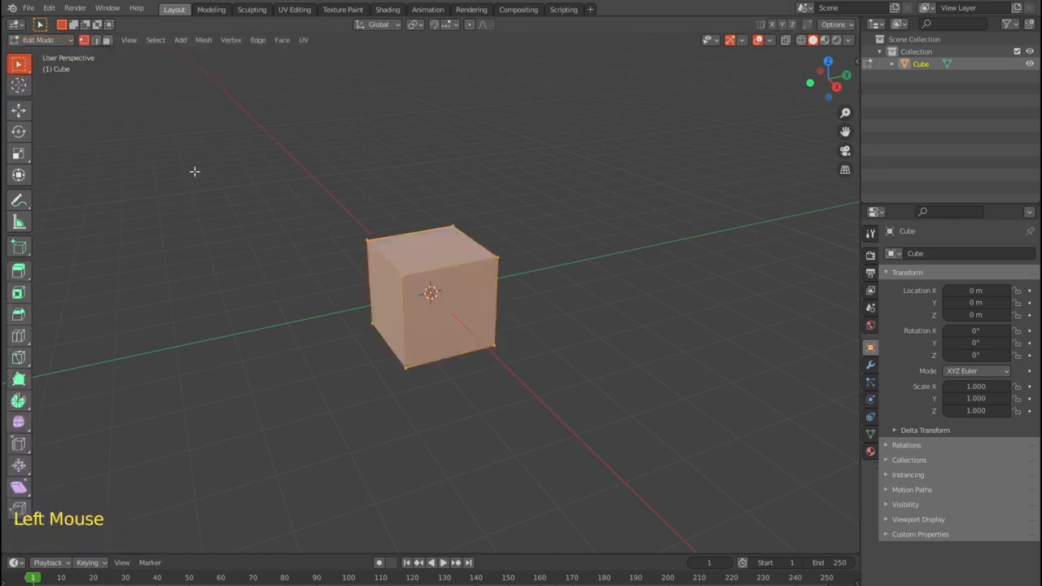
left_click(225, 200)
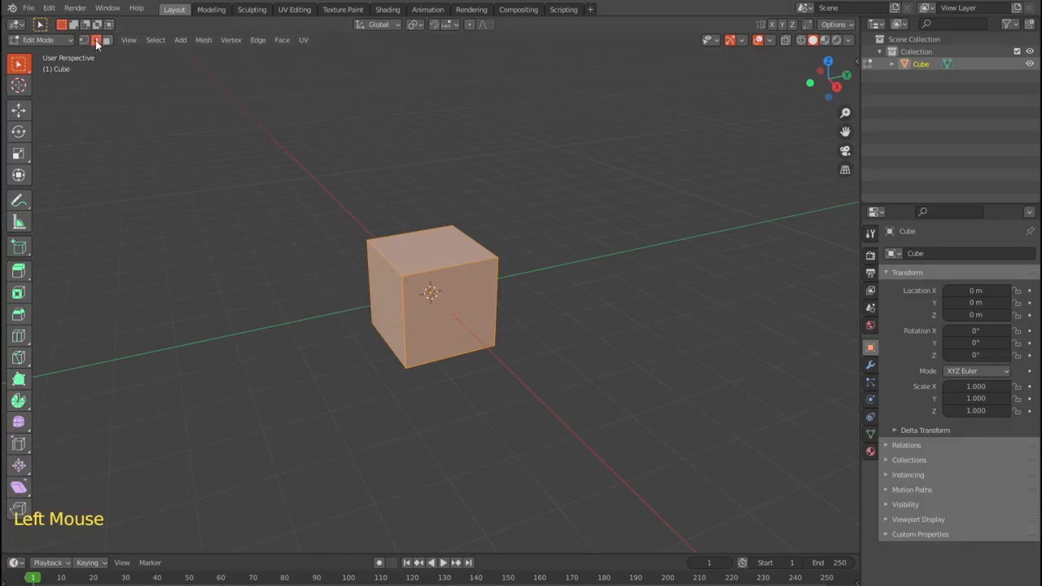
left_click(394, 280)
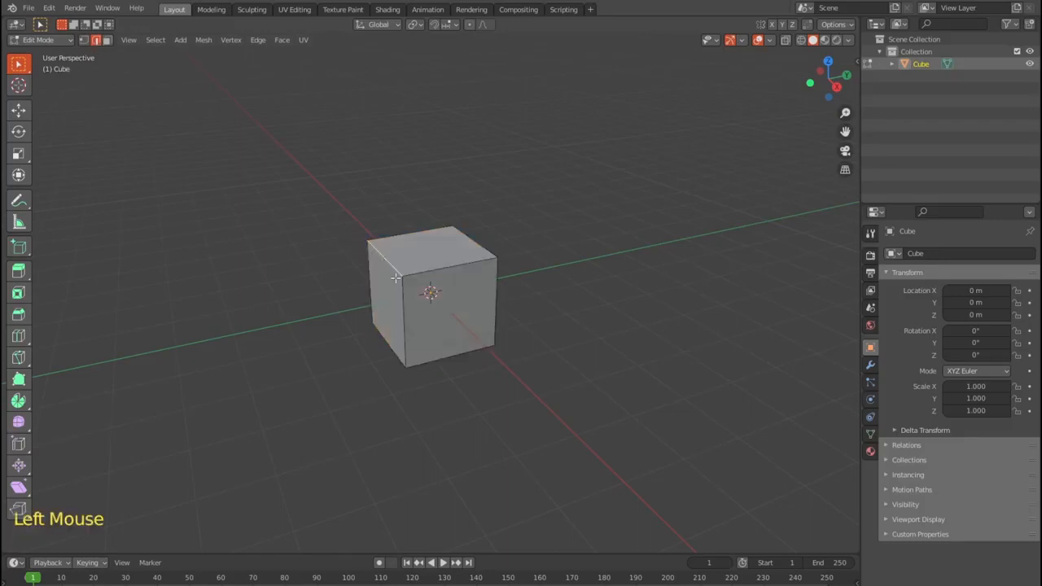
scroll("up", 3)
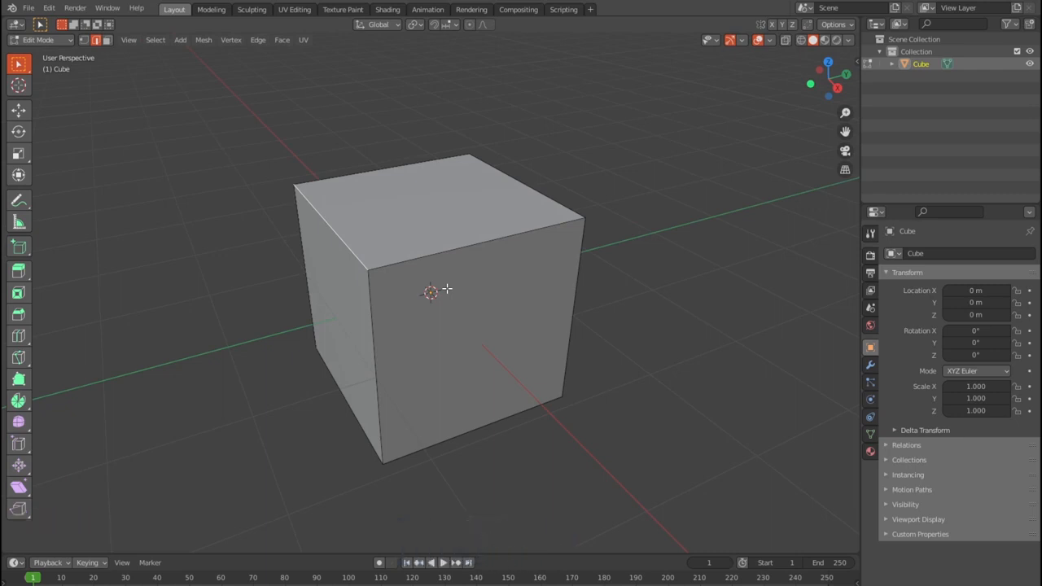
Bevel one top edge into a wide flat slope and expand the Bevel operator panel
key("ctrl+b")
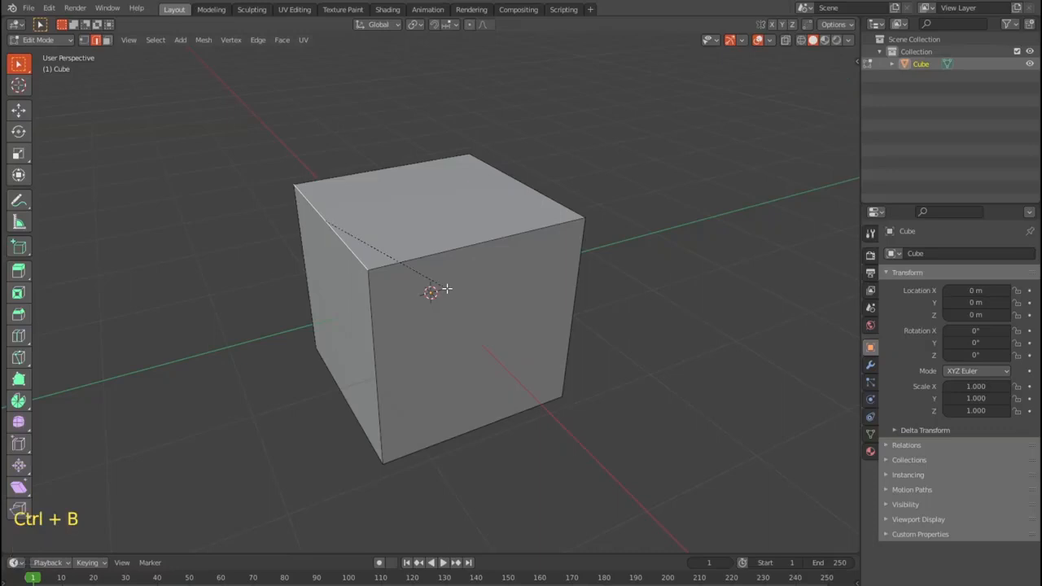
mouse_move(472, 288)
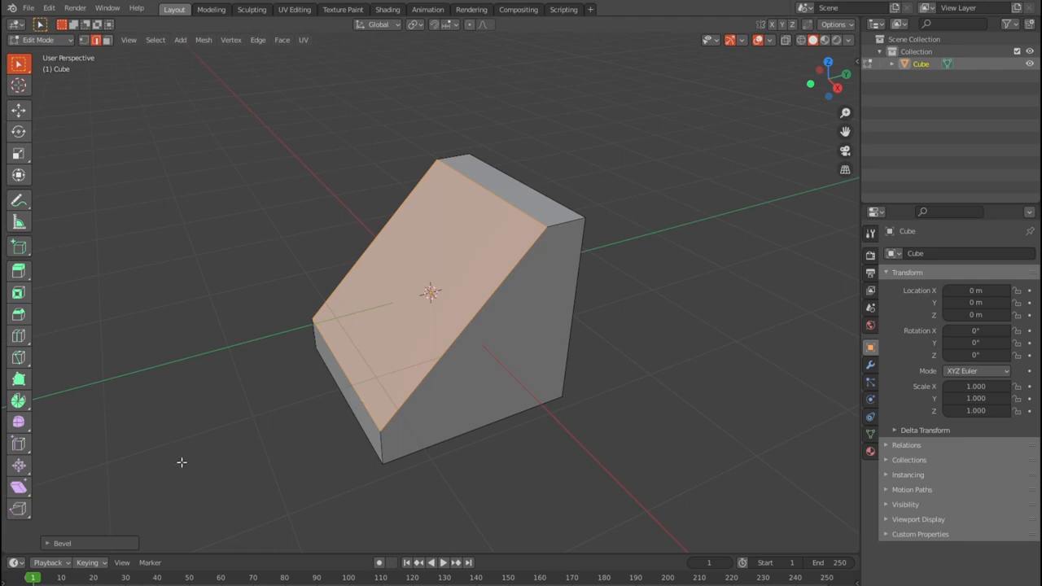
left_click(62, 544)
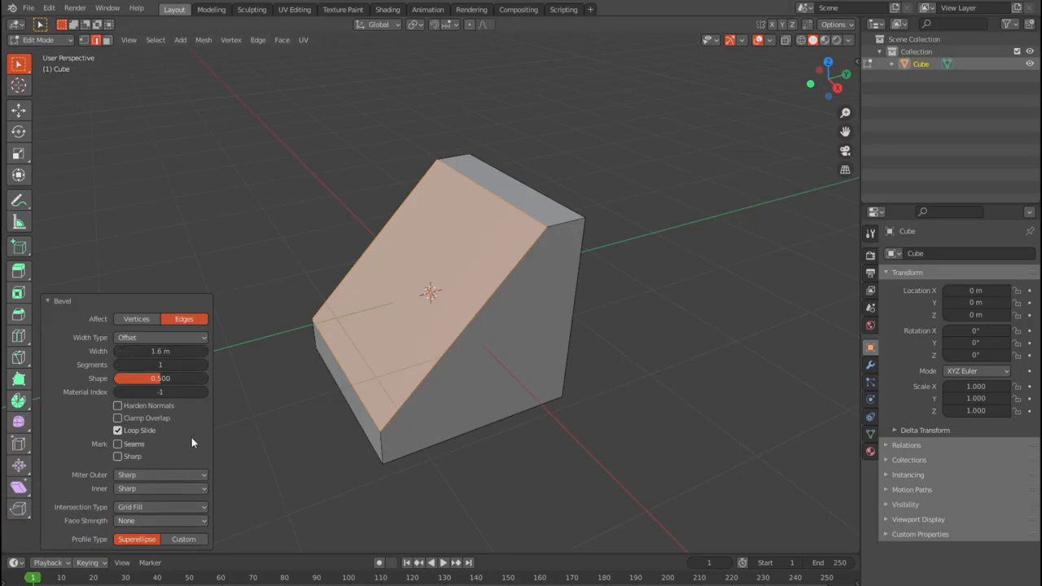
mouse_move(137, 317)
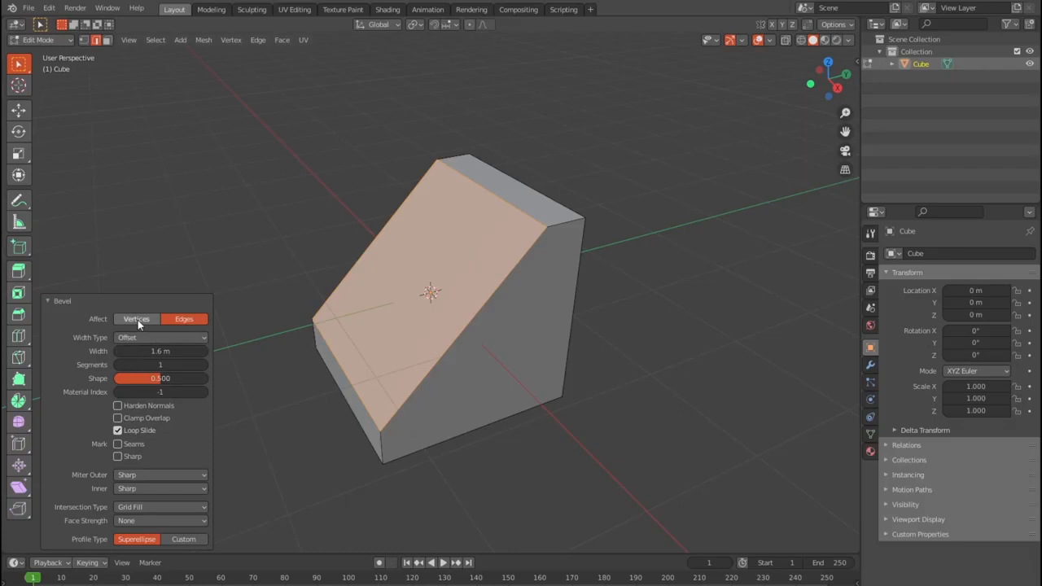
left_click(182, 318)
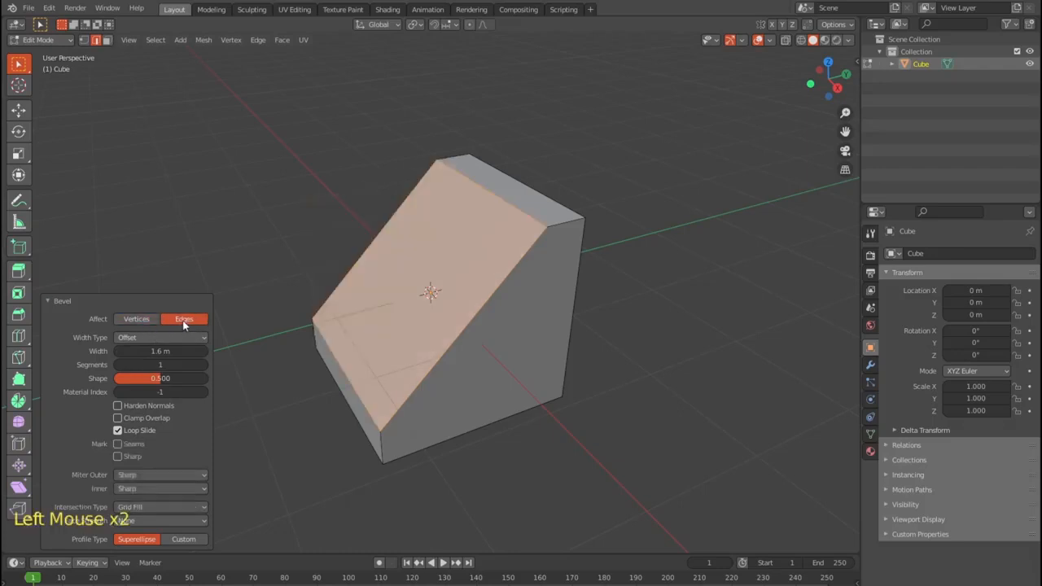
left_click(160, 337)
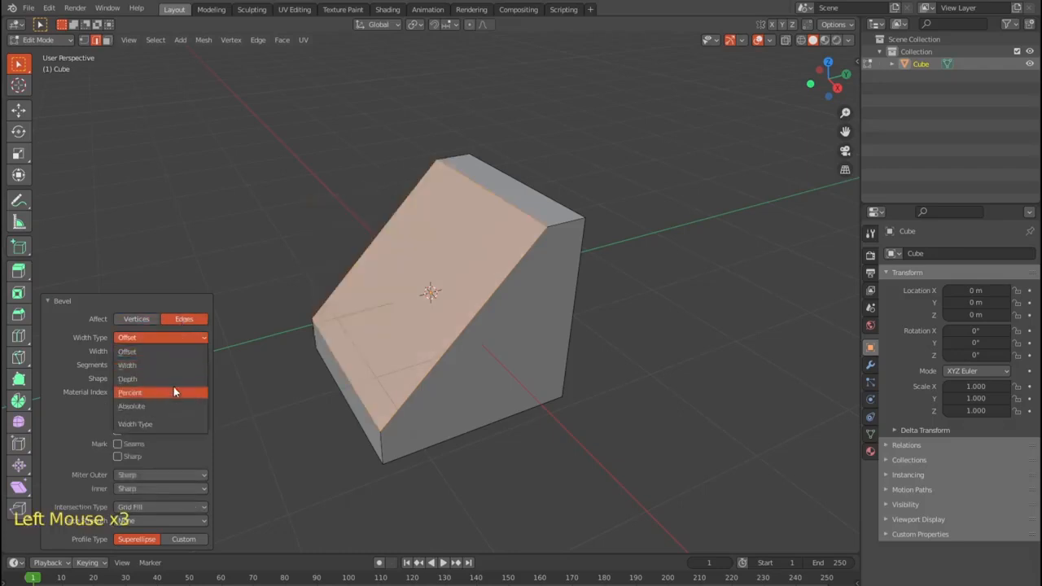
mouse_move(166, 352)
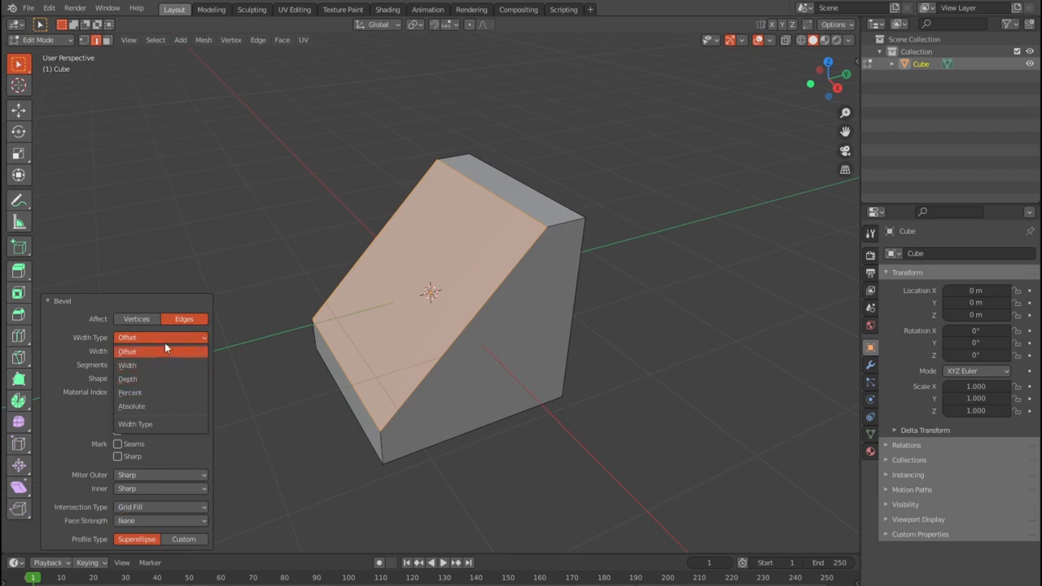
left_click(127, 352)
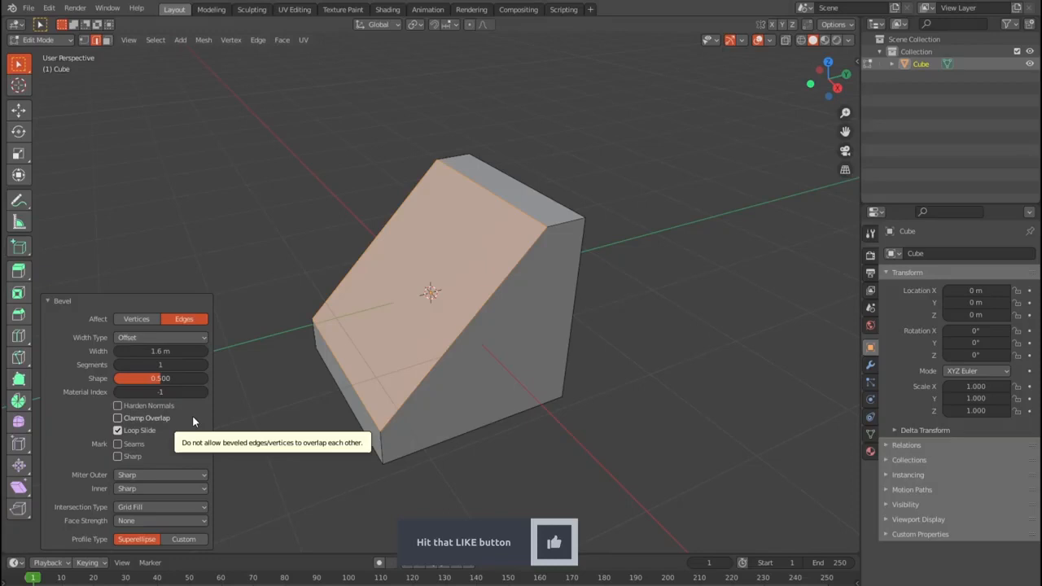
mouse_move(192, 411)
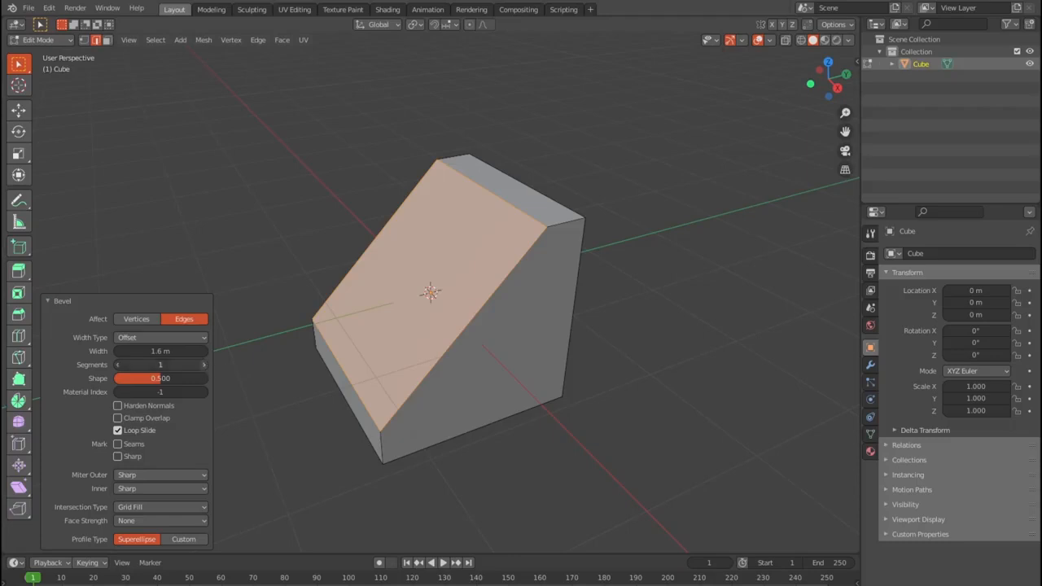
Raise the bevel to 10 segments with the SuperEllipse profile for a smooth rounded curve
left_click(205, 365)
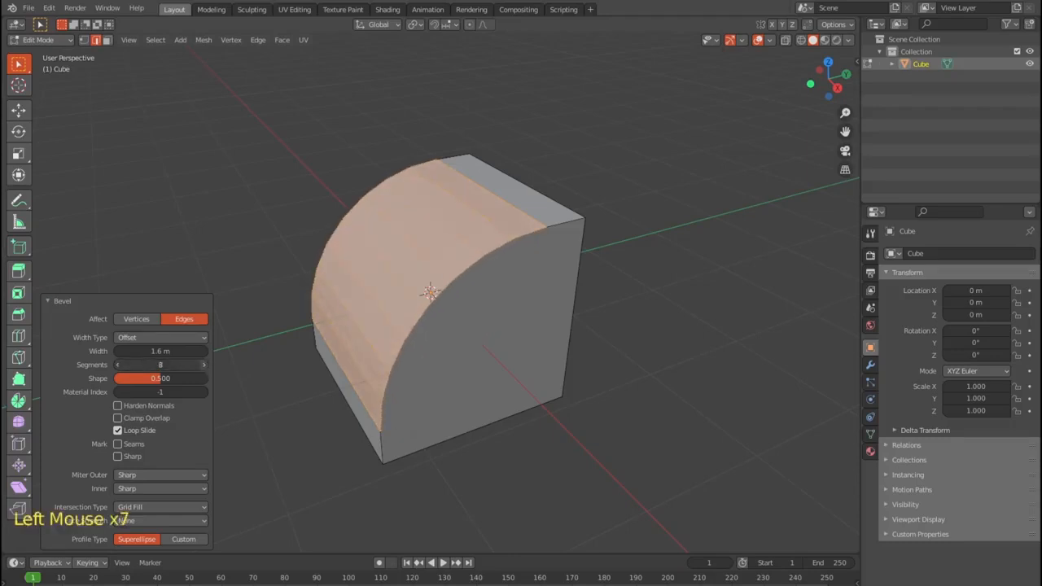
left_click(202, 364)
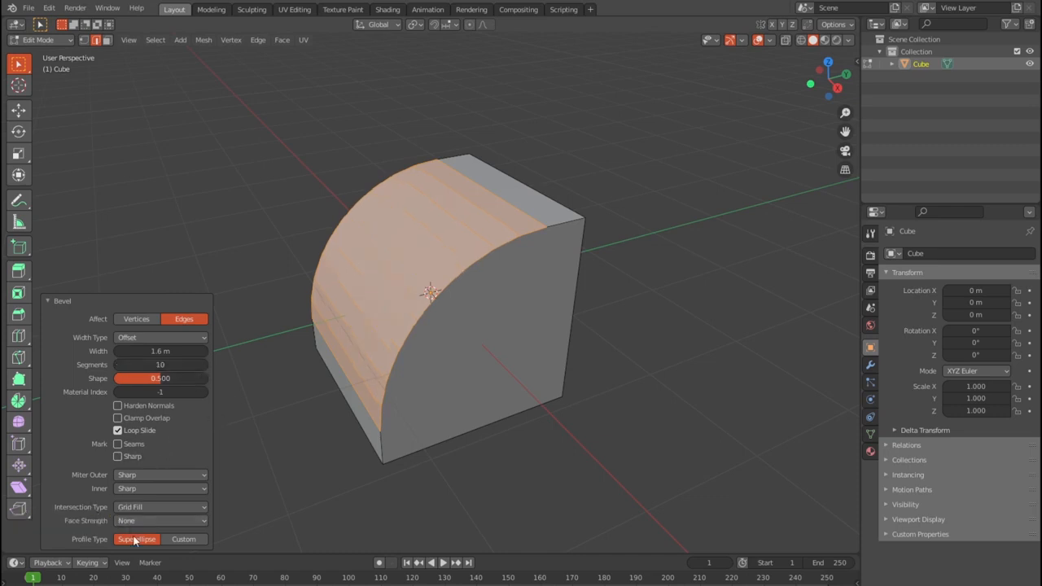
left_click(137, 539)
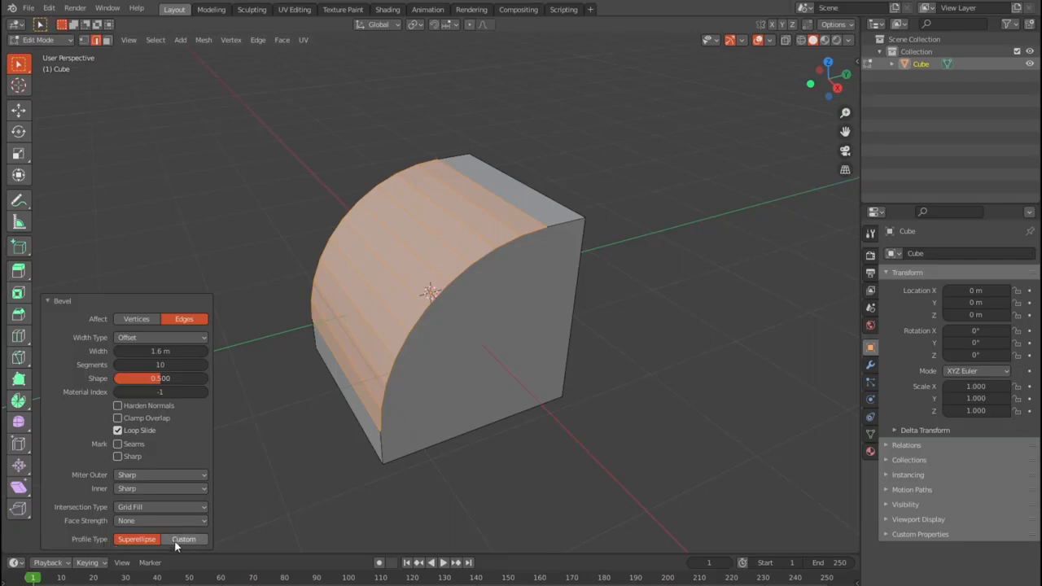
Switch to a Custom profile with the Steps preset and 11 segments
left_click(183, 539)
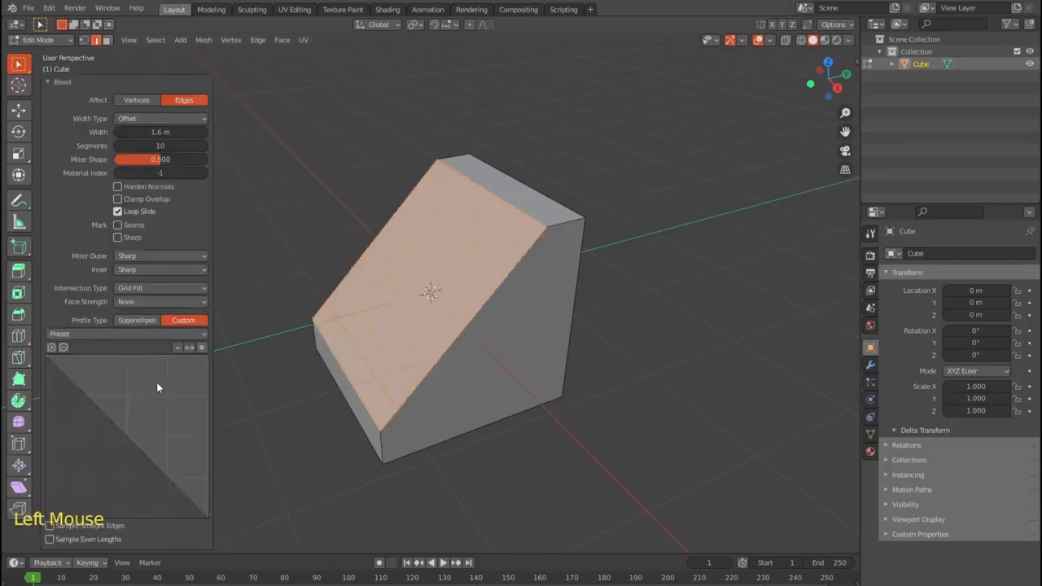
left_click(122, 334)
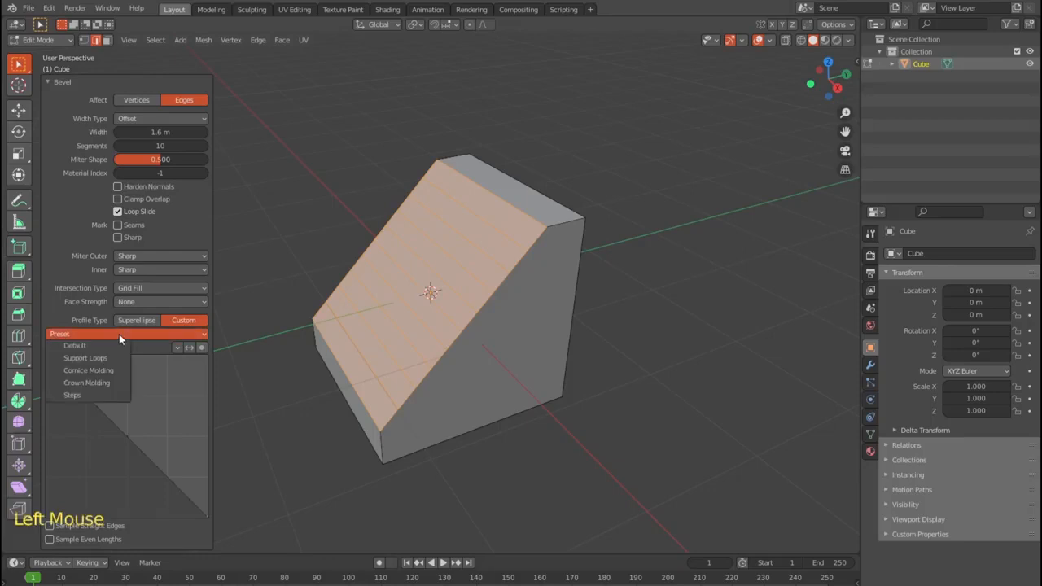
mouse_move(86, 382)
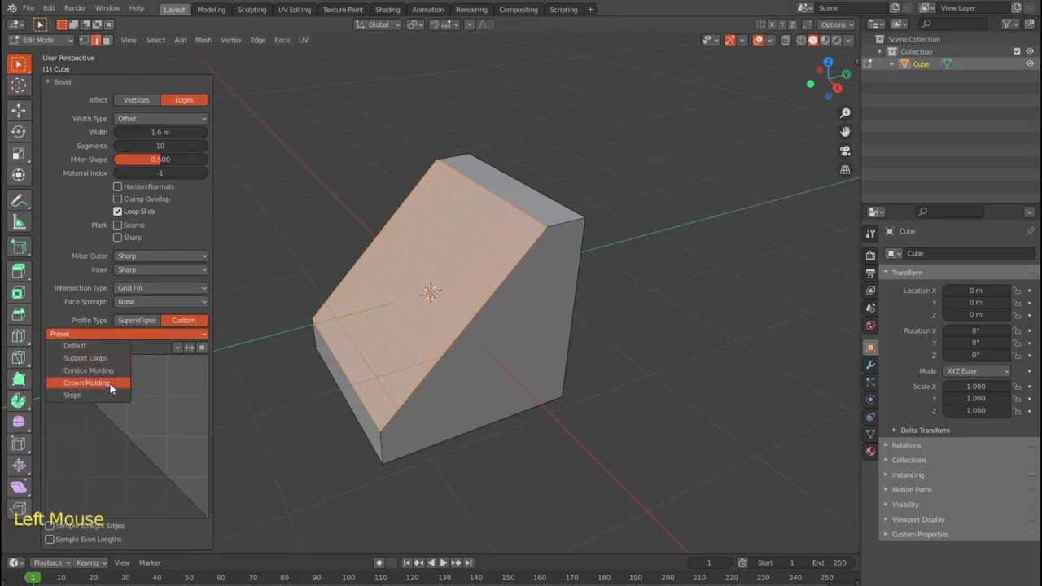
left_click(72, 395)
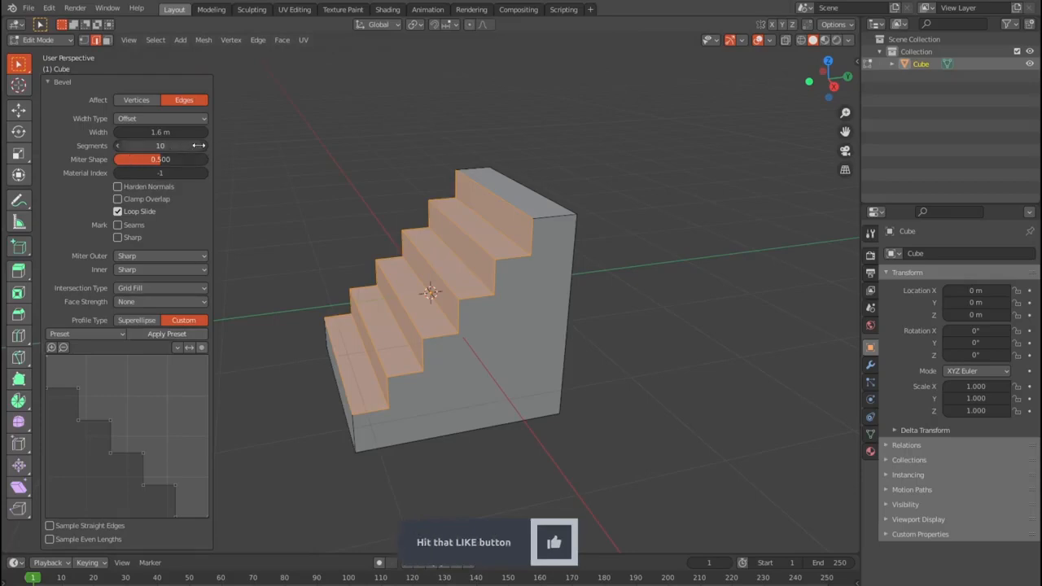
left_click(202, 147)
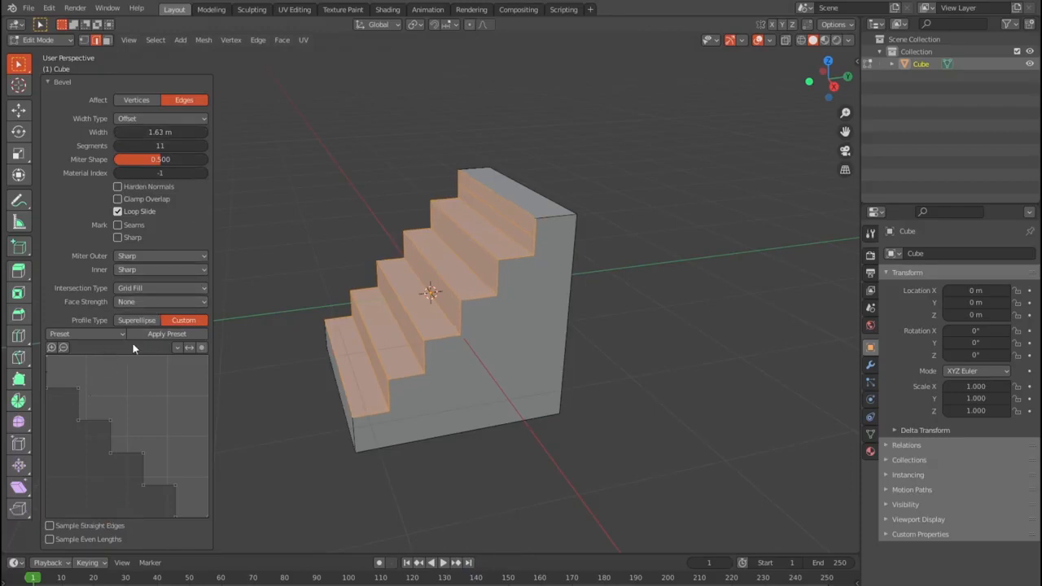
left_click(85, 334)
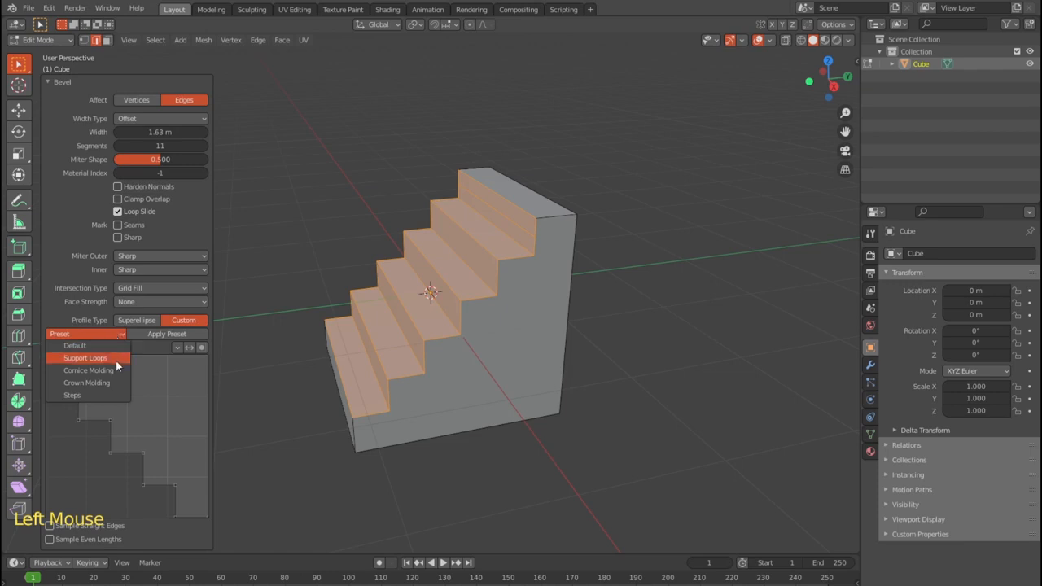
left_click(86, 383)
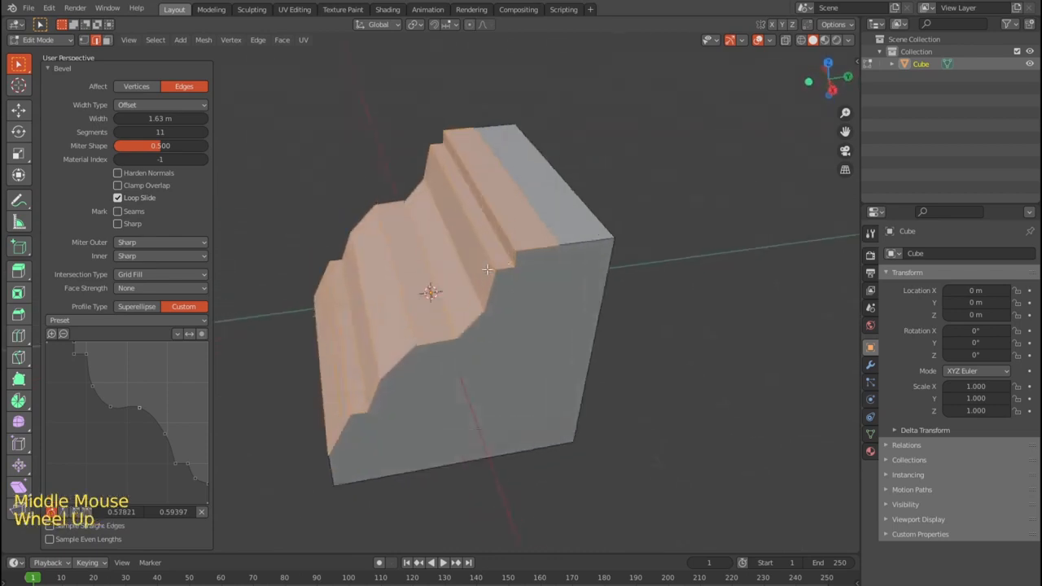
scroll("up", 3)
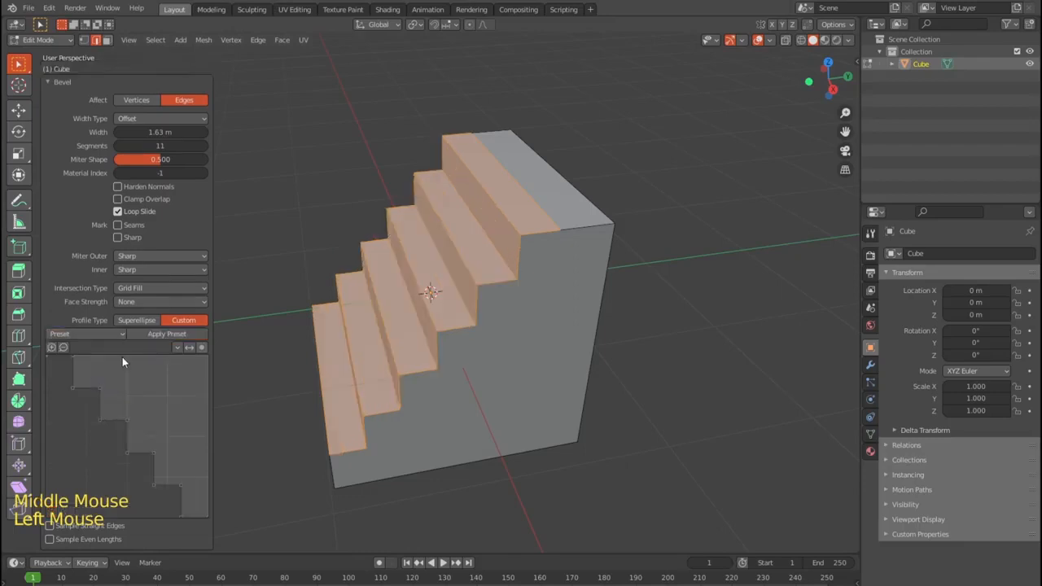
left_click(84, 333)
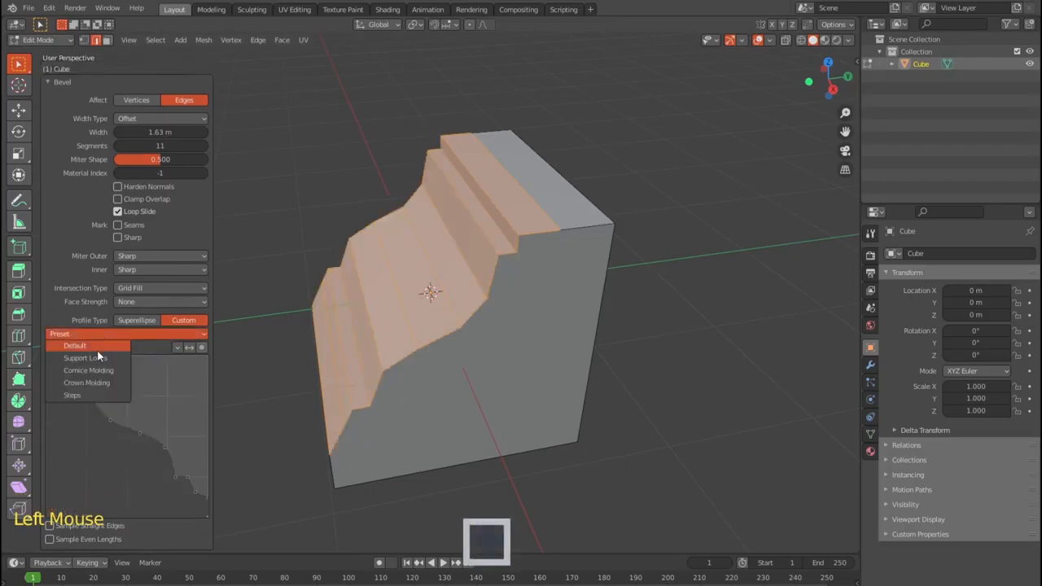
Apply a molding preset to the custom bevel profile
left_click(75, 345)
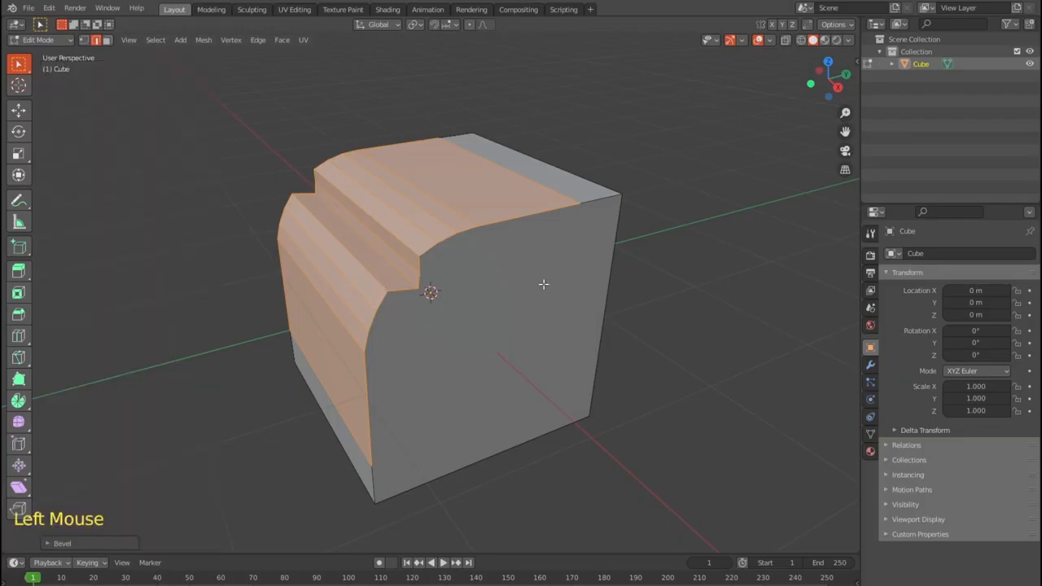
scroll("up", 3)
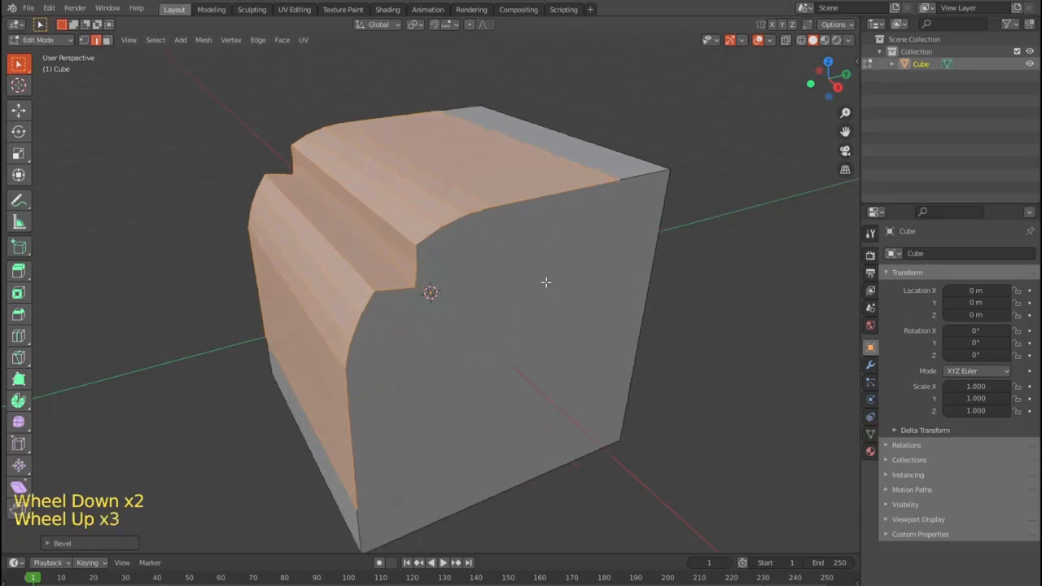